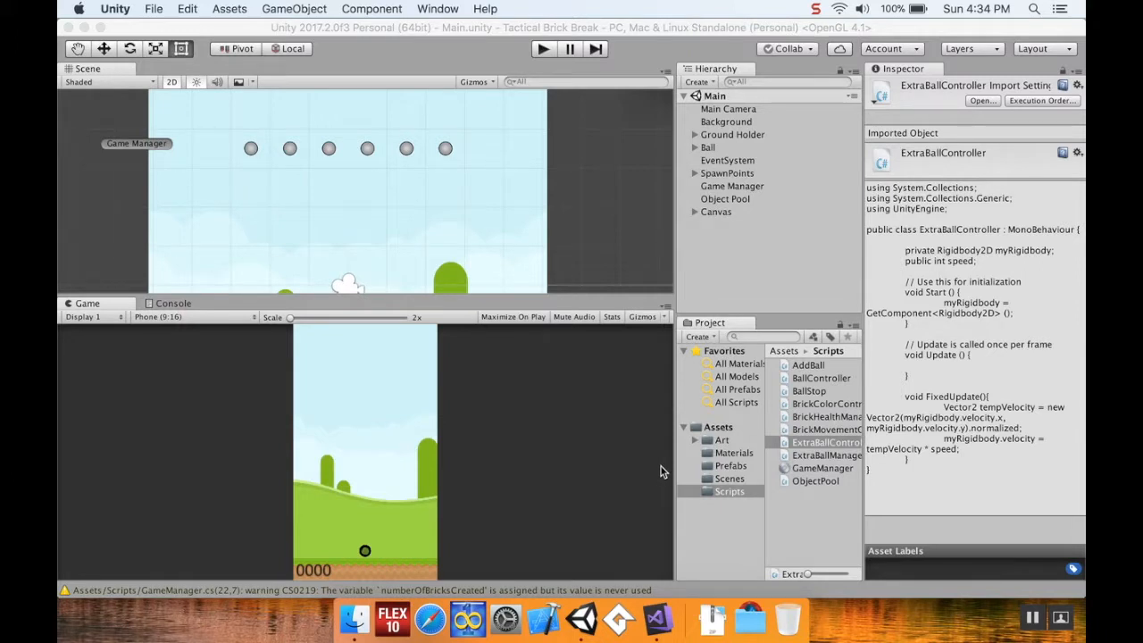
mouse_move(460, 227)
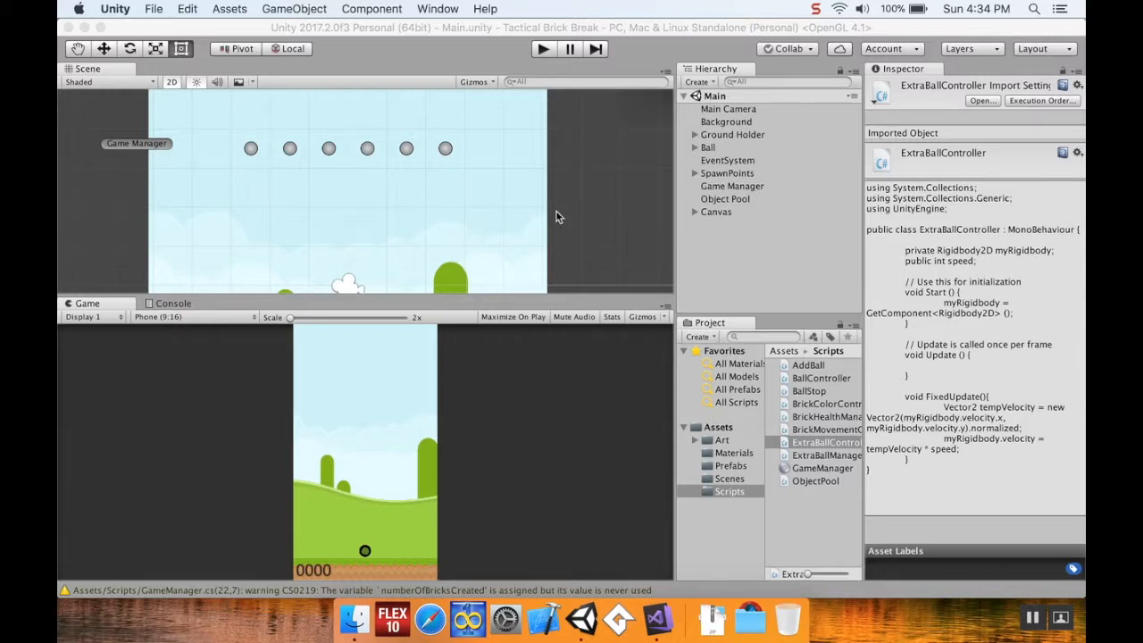
mouse_move(538, 228)
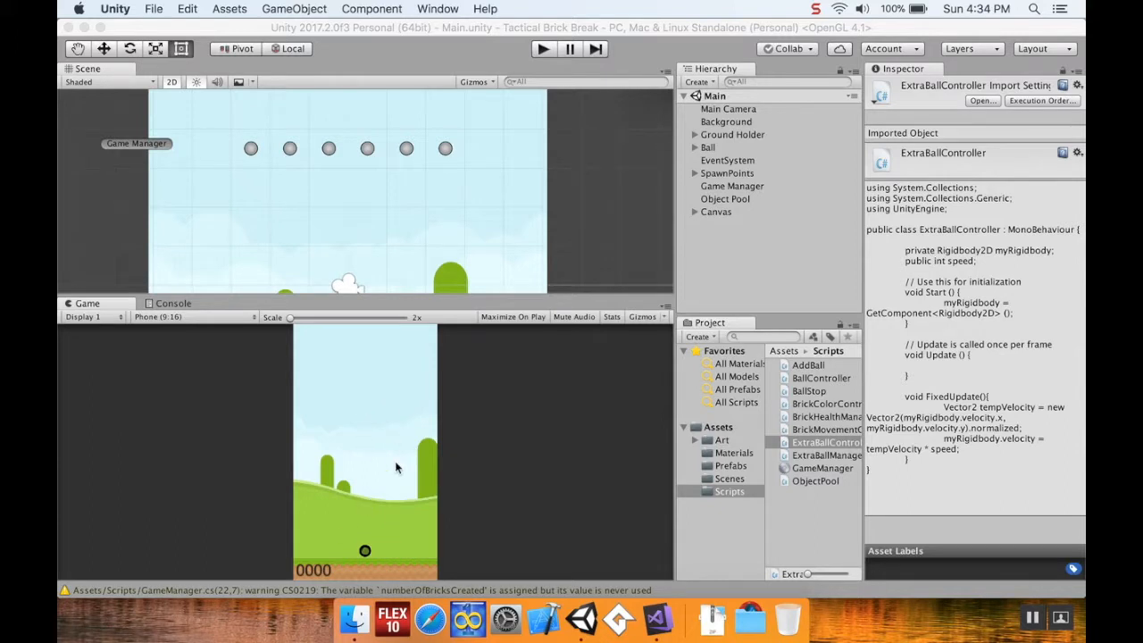
mouse_move(600, 72)
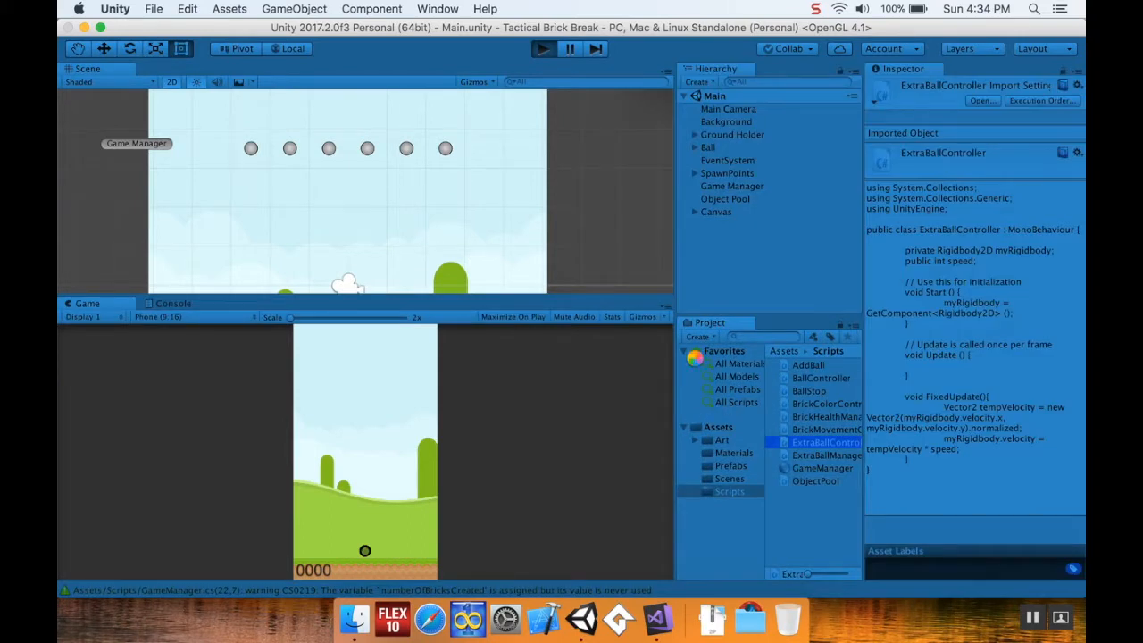
Set the running Game Manager's Number Of Extra Balls to 40 in Extra Ball Manager.
left_click(543, 48)
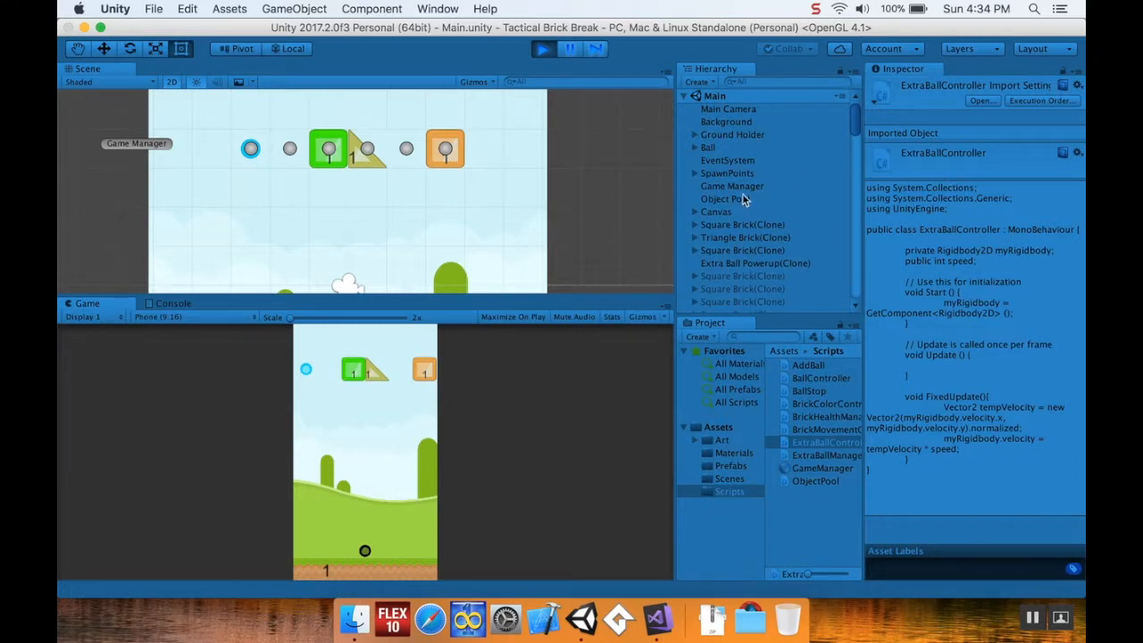
left_click(732, 186)
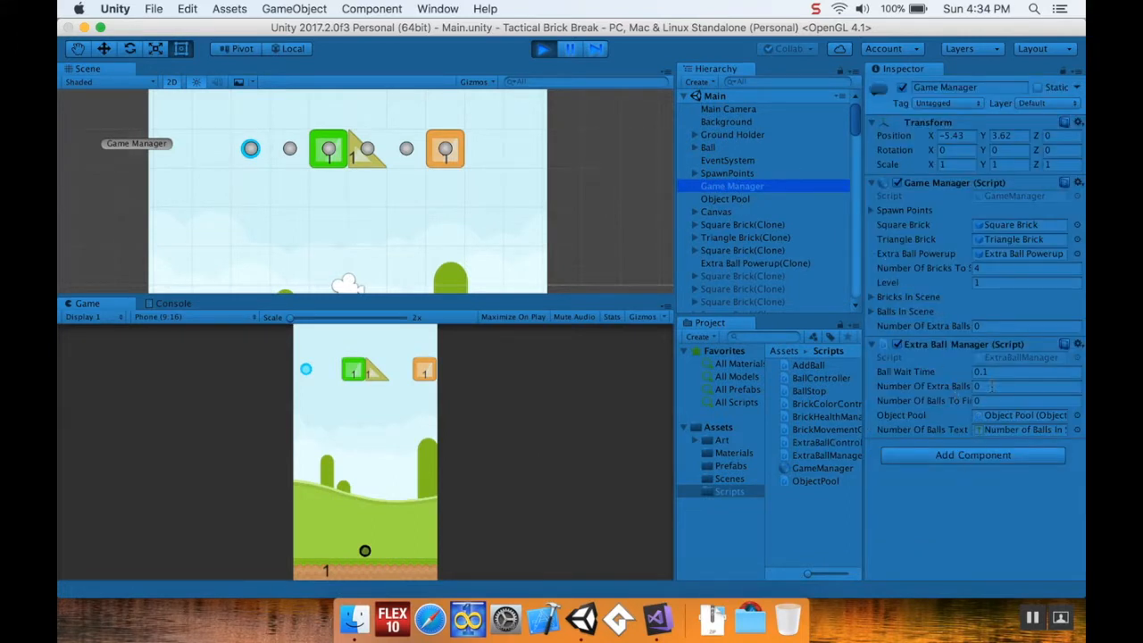
left_click(1027, 385)
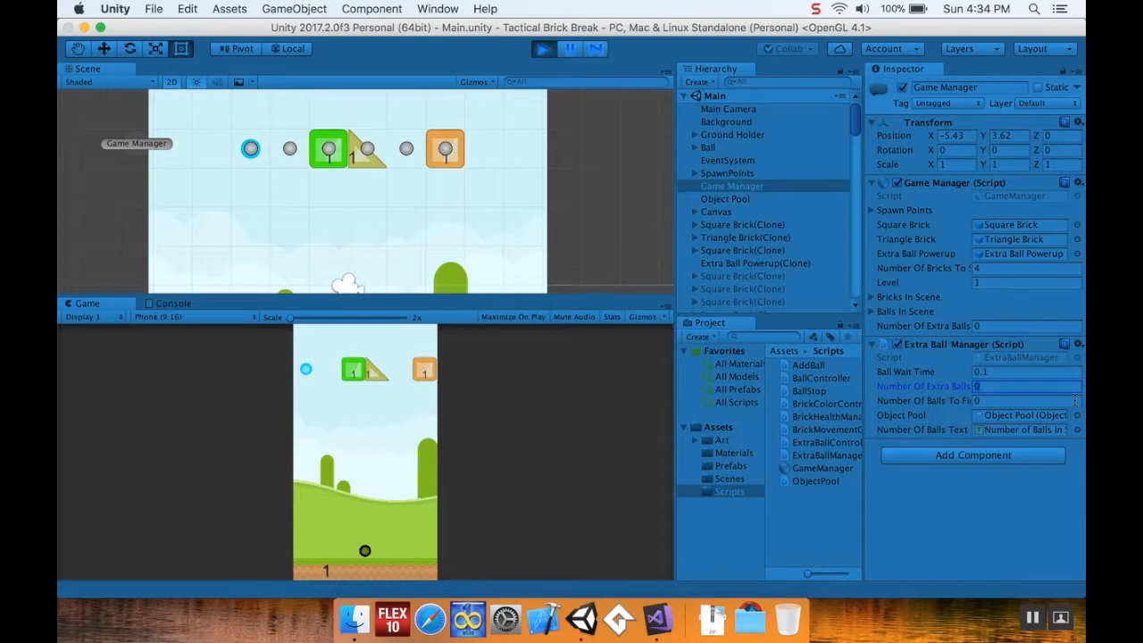
type("40")
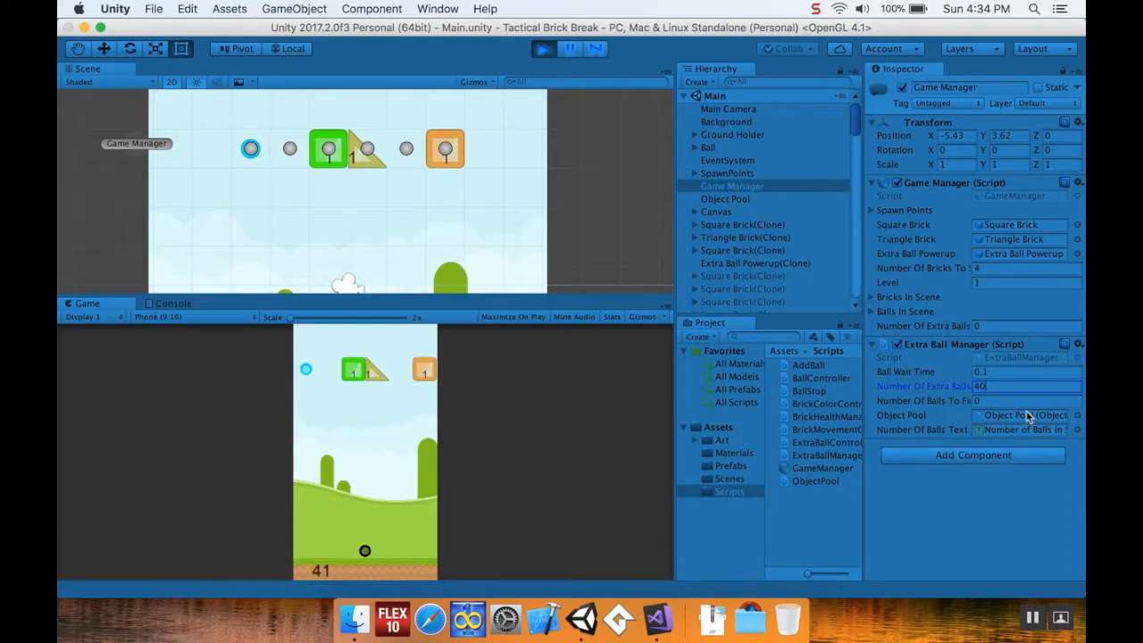
left_click(1026, 400)
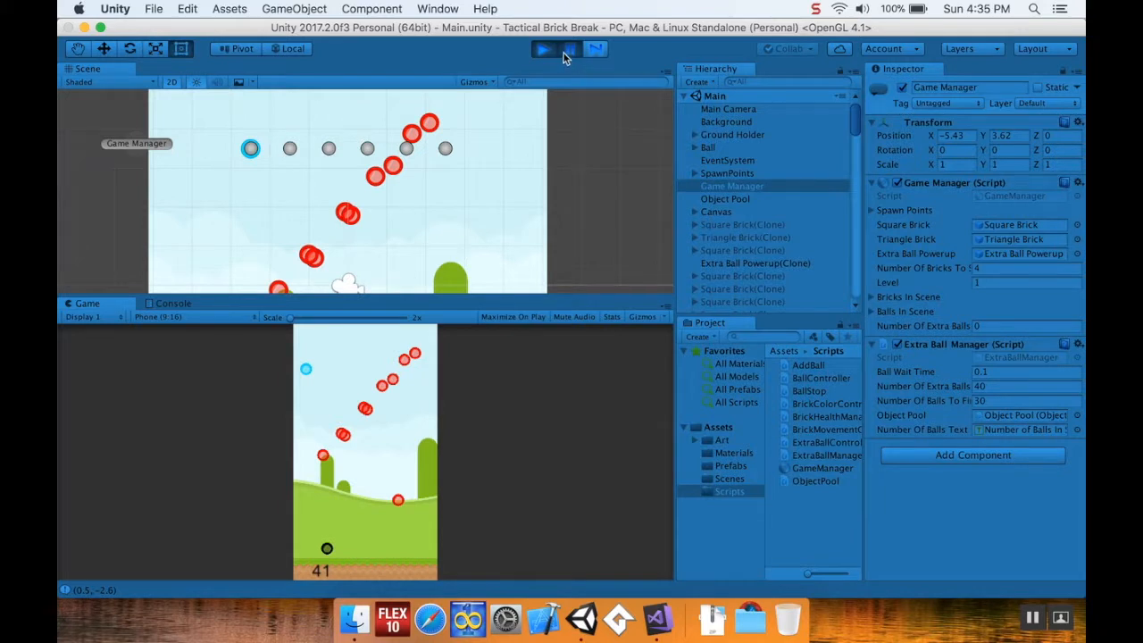
Resume the game and keep launching balls until the level counter reaches 4.
left_click(543, 48)
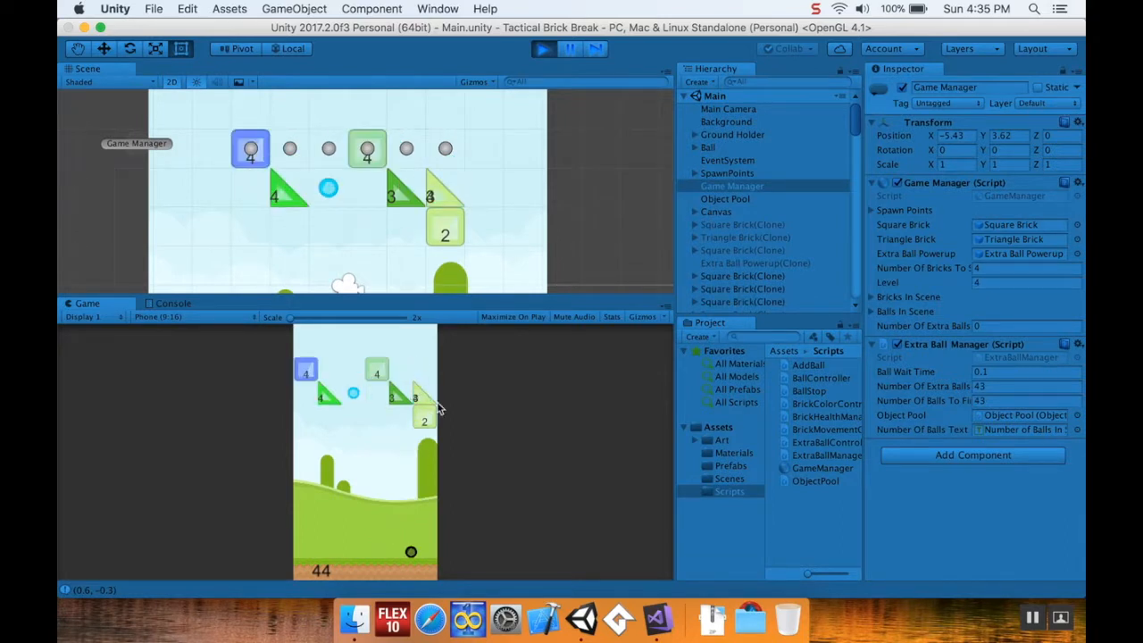
mouse_move(420, 406)
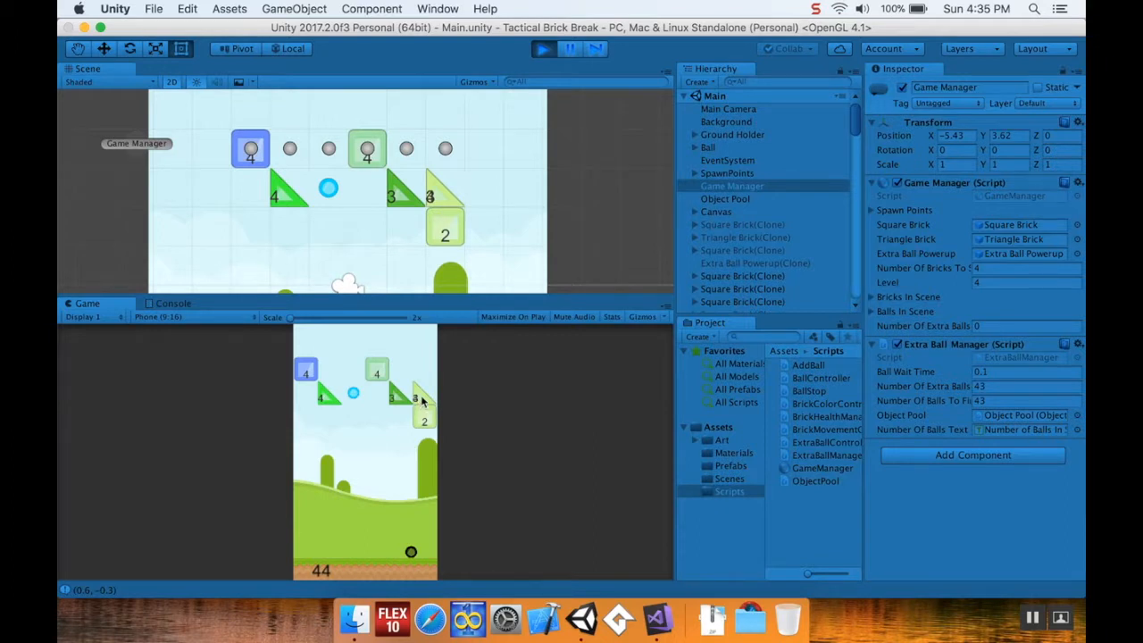
mouse_move(329, 522)
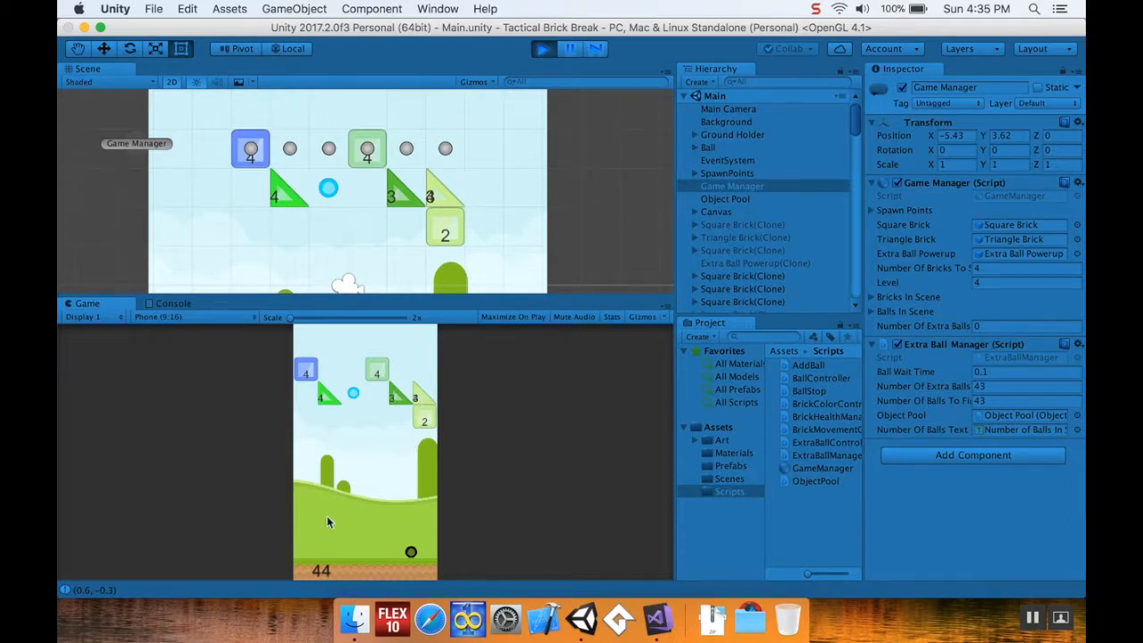
Reach level 5, exit play mode, and open BrickMovementController.cs from Scripts.
left_click(542, 49)
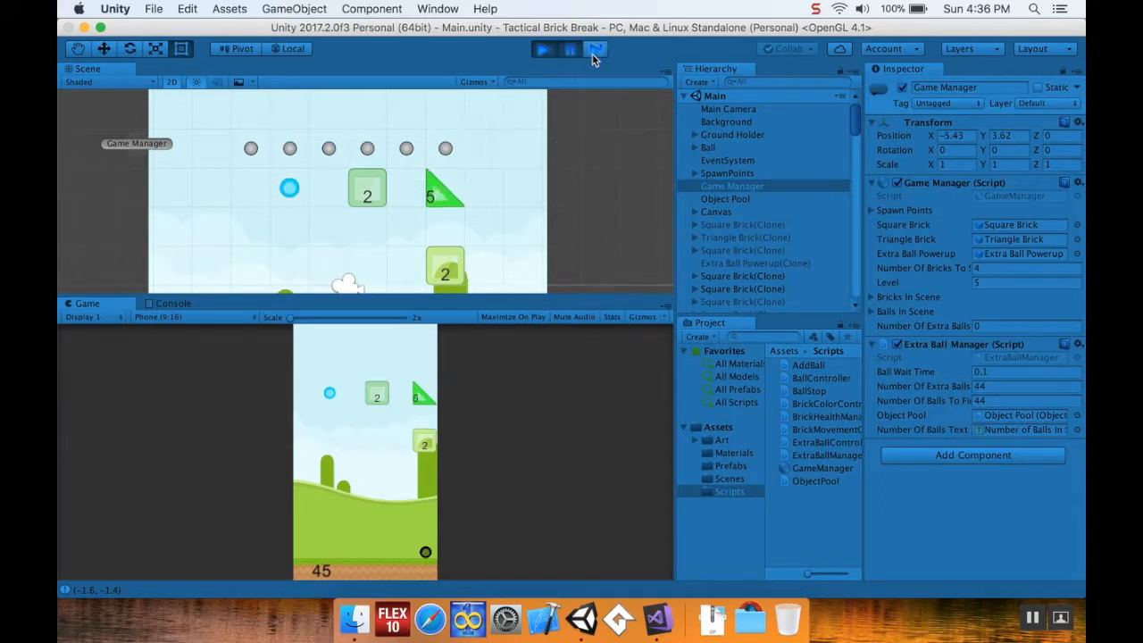
mouse_move(415, 377)
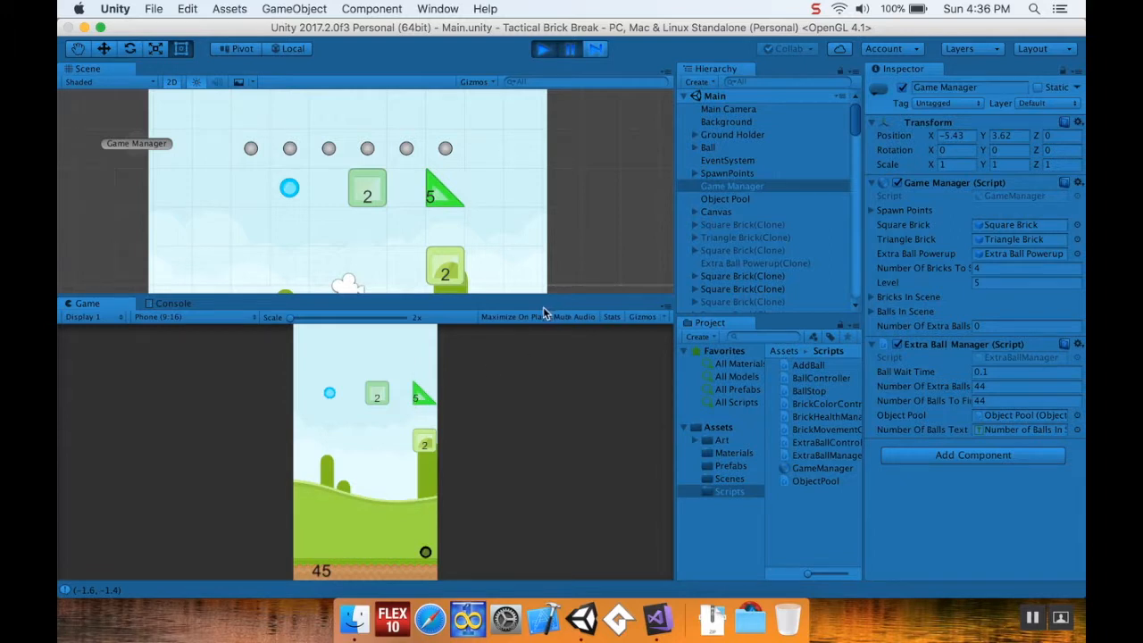
mouse_move(437, 183)
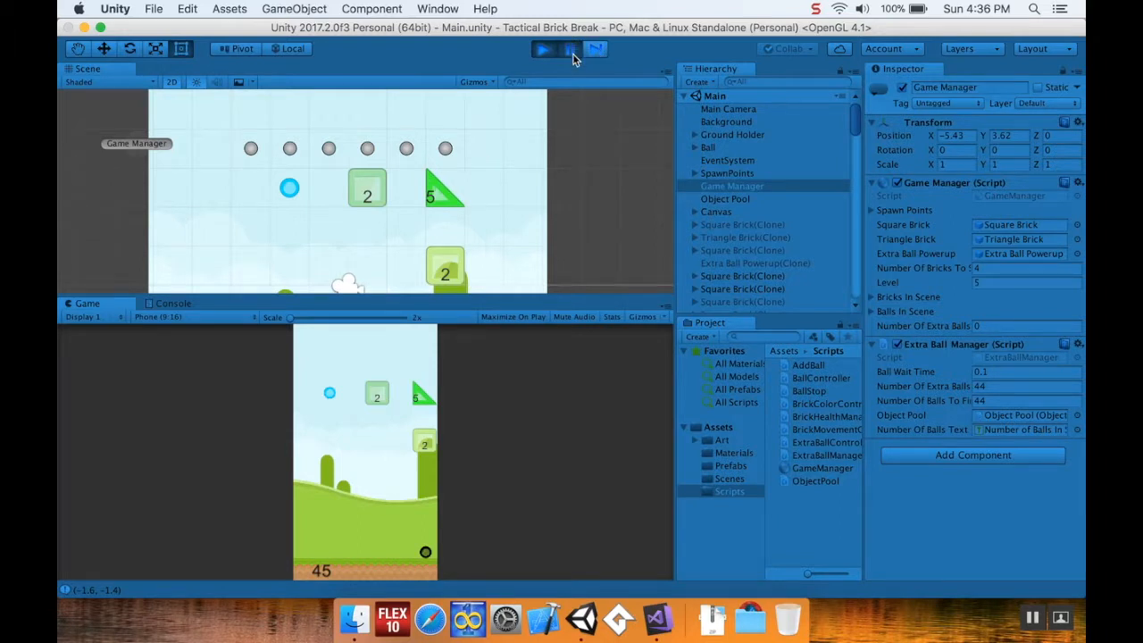
left_click(543, 48)
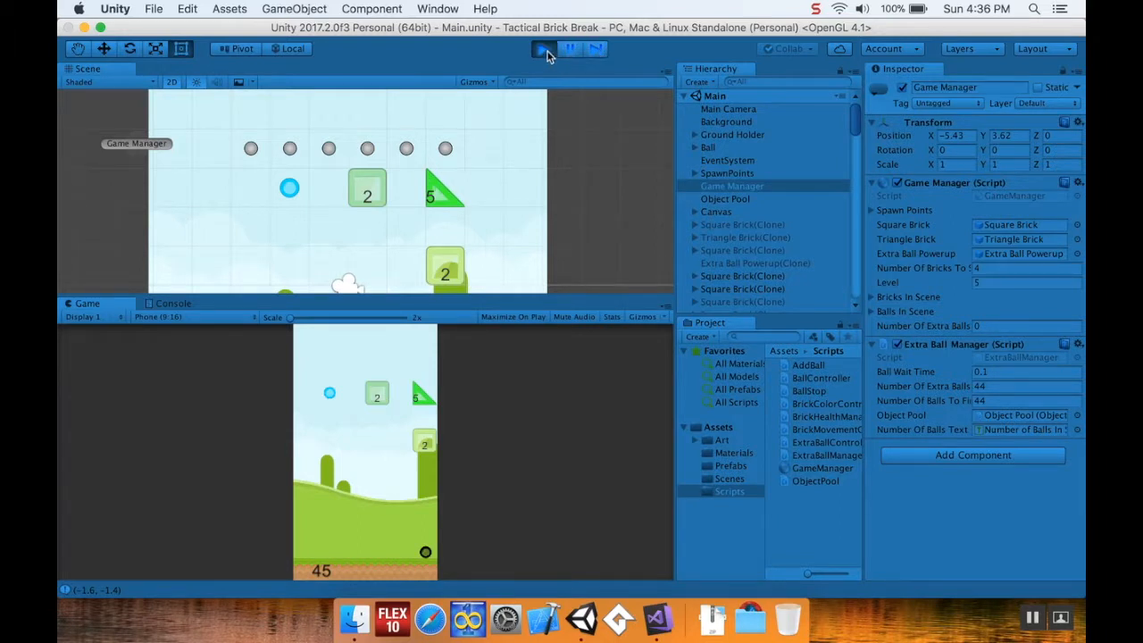
left_click(543, 48)
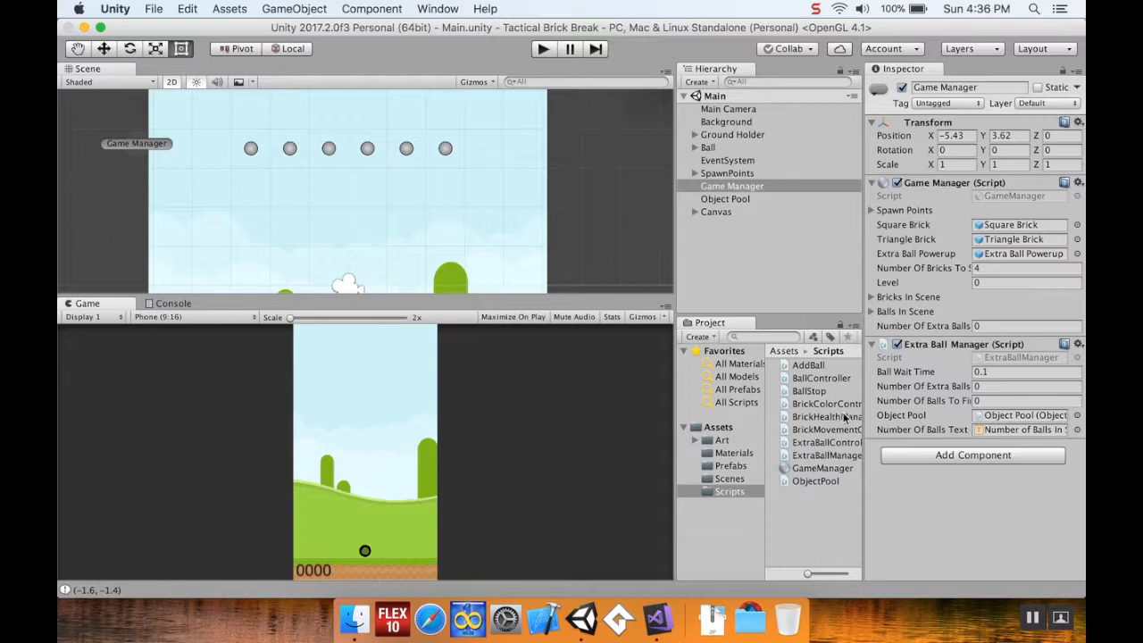
left_click(820, 430)
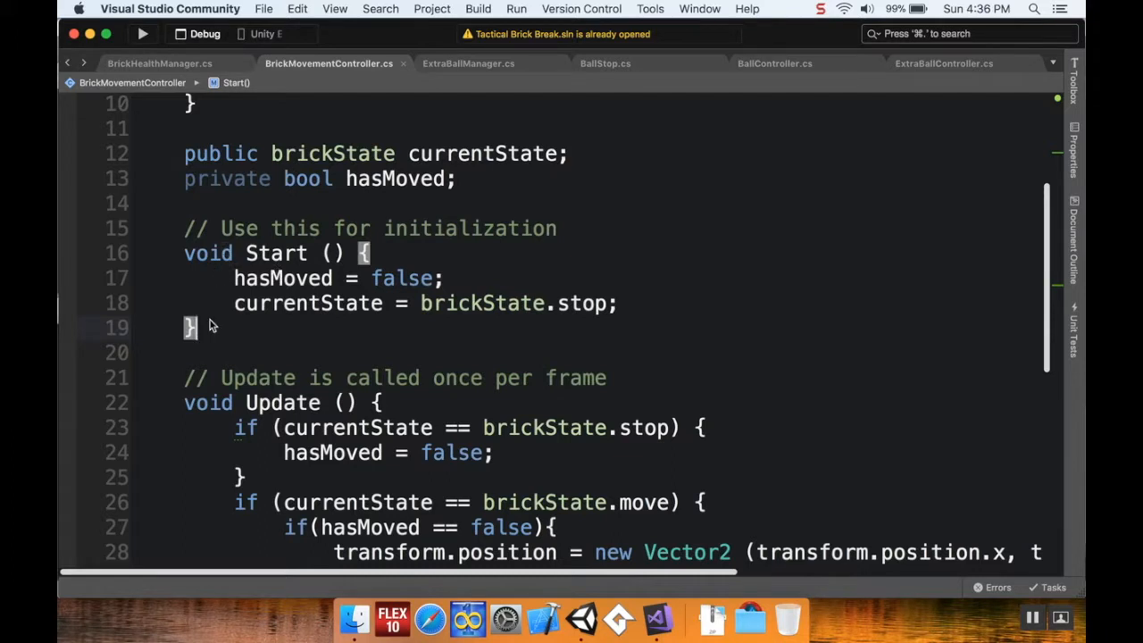
Add private void OnEnable() with hasMoved = false and currentState = brickState.stop.
key("enter")
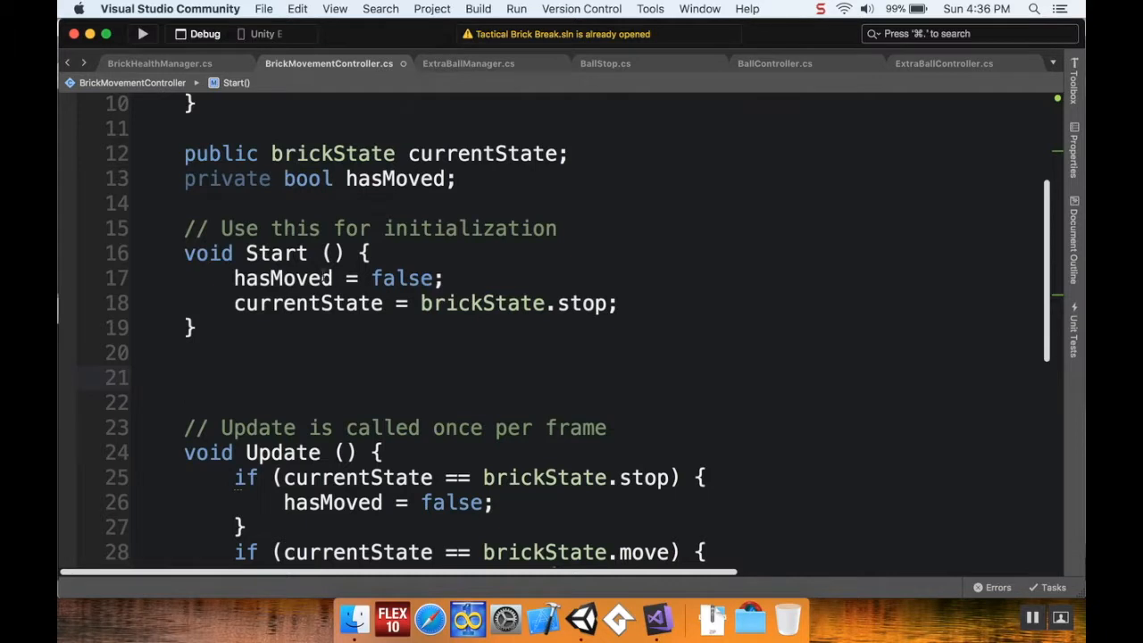
scroll("up", 3)
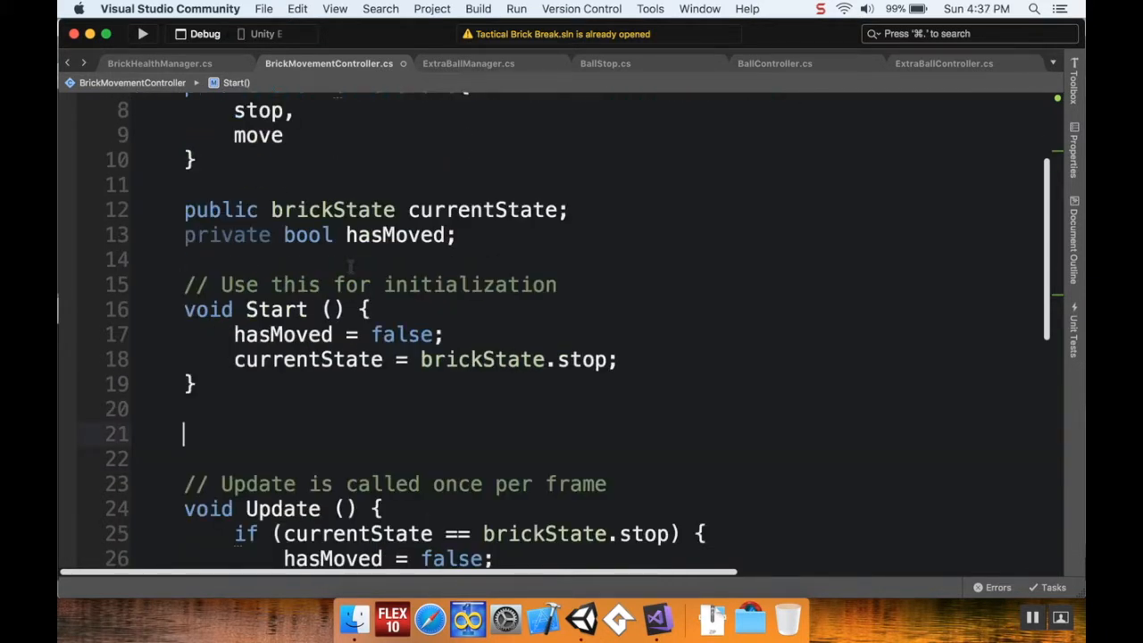
type("void")
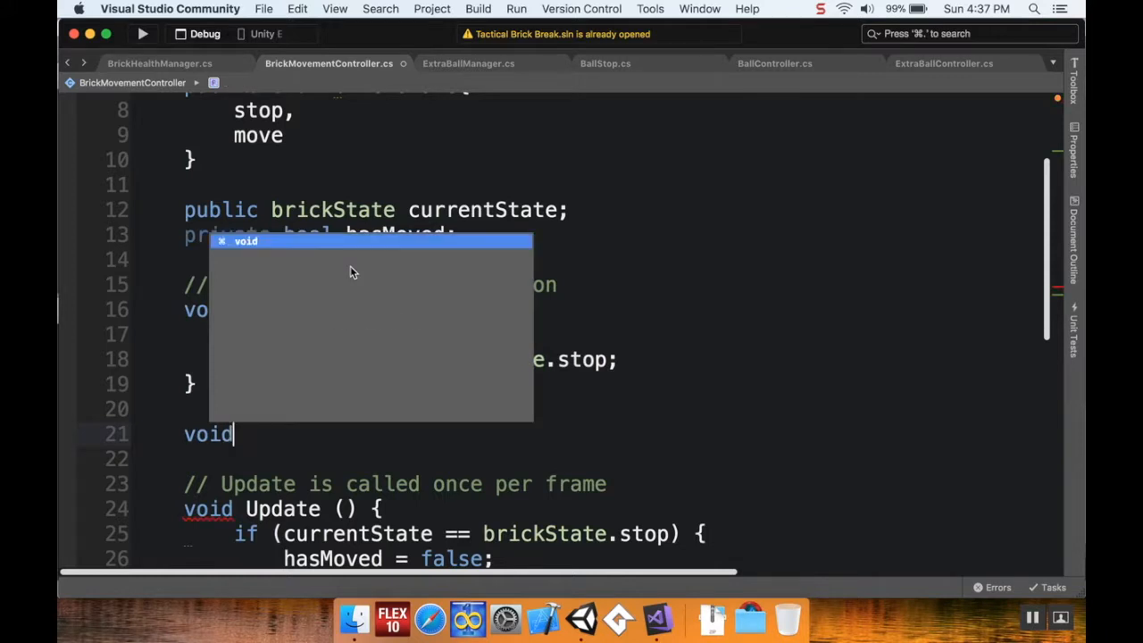
type("OnEnable(")
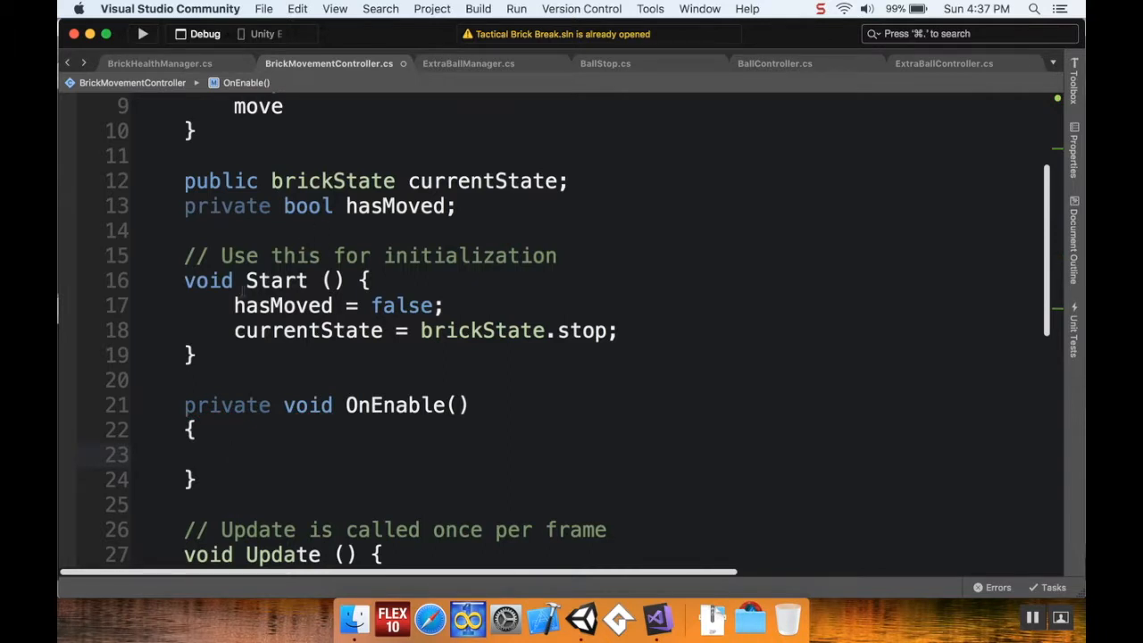
left_click_drag(234, 305, 616, 331)
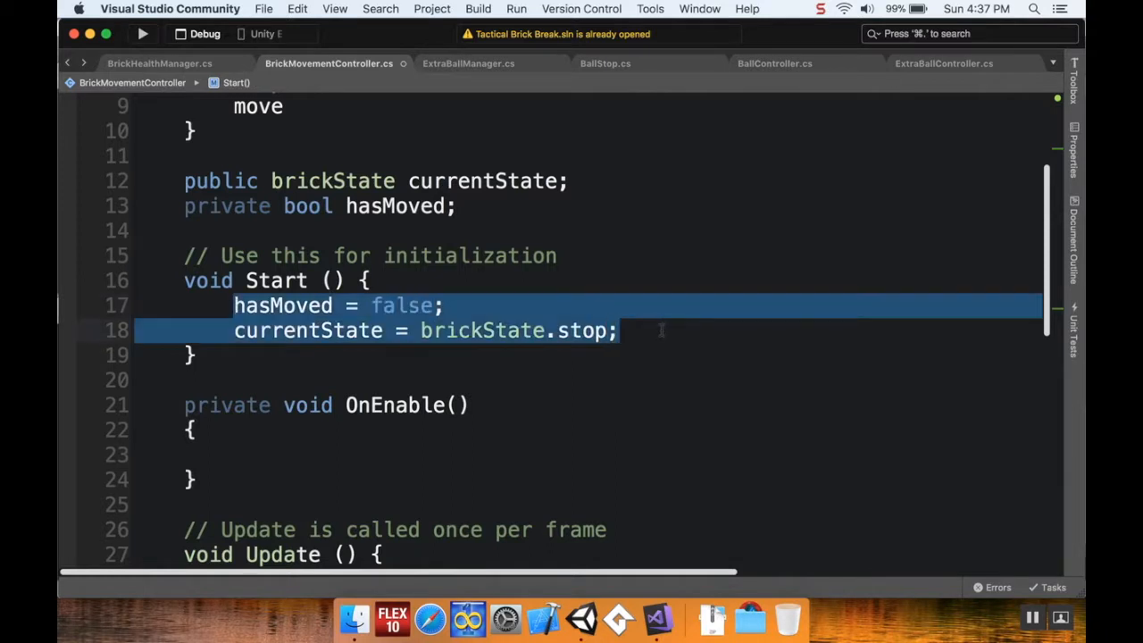
left_click(233, 454)
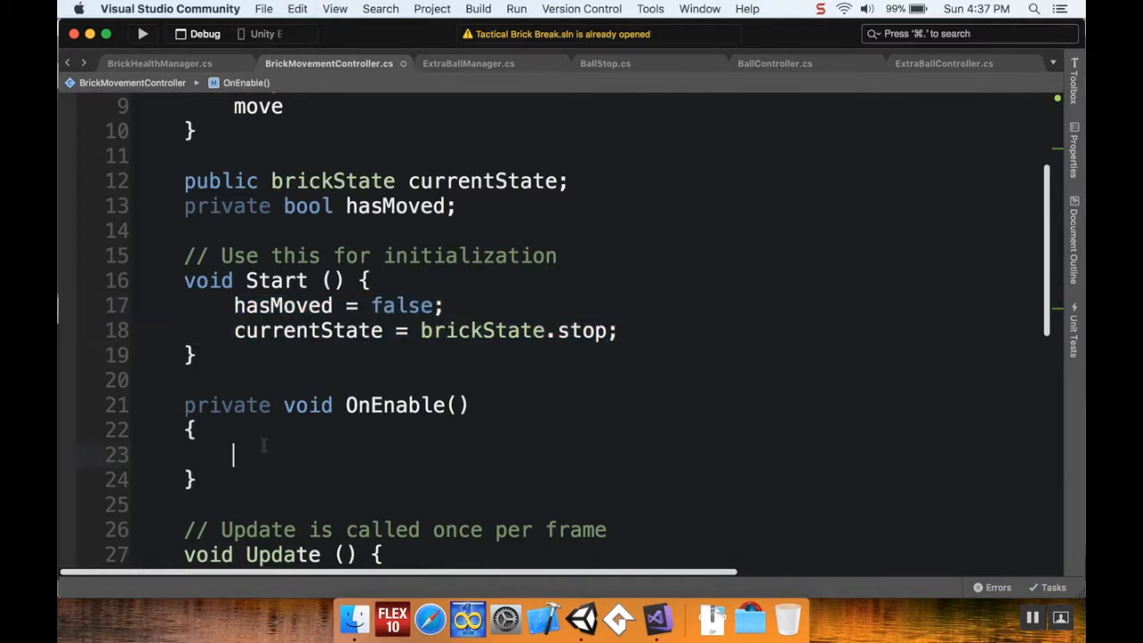
type("hasMoved = false;")
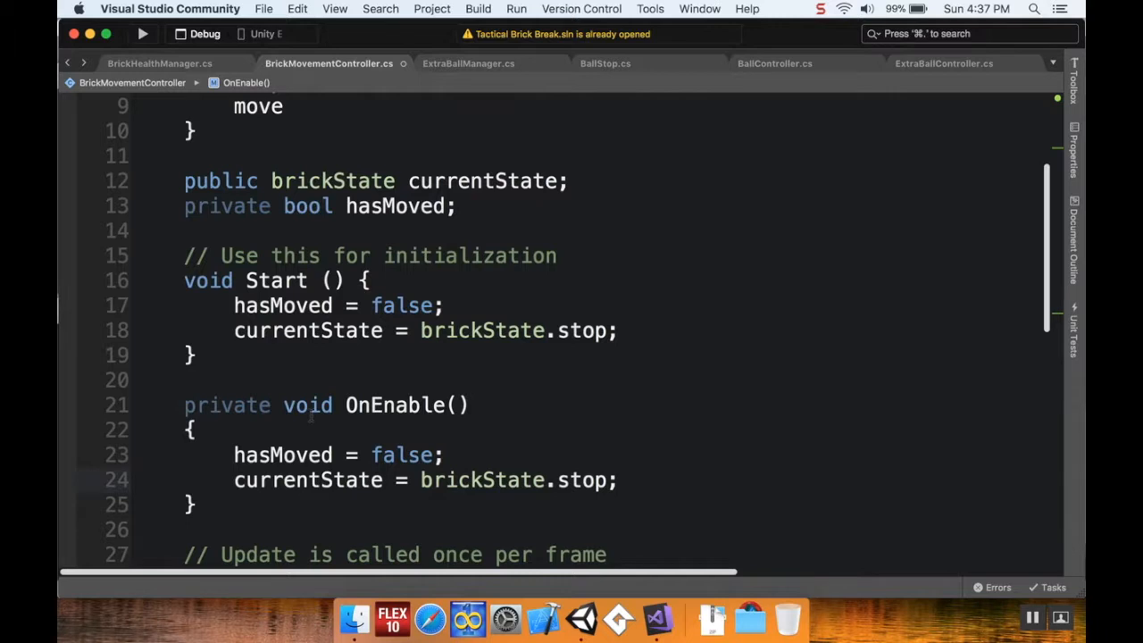
left_click(618, 479)
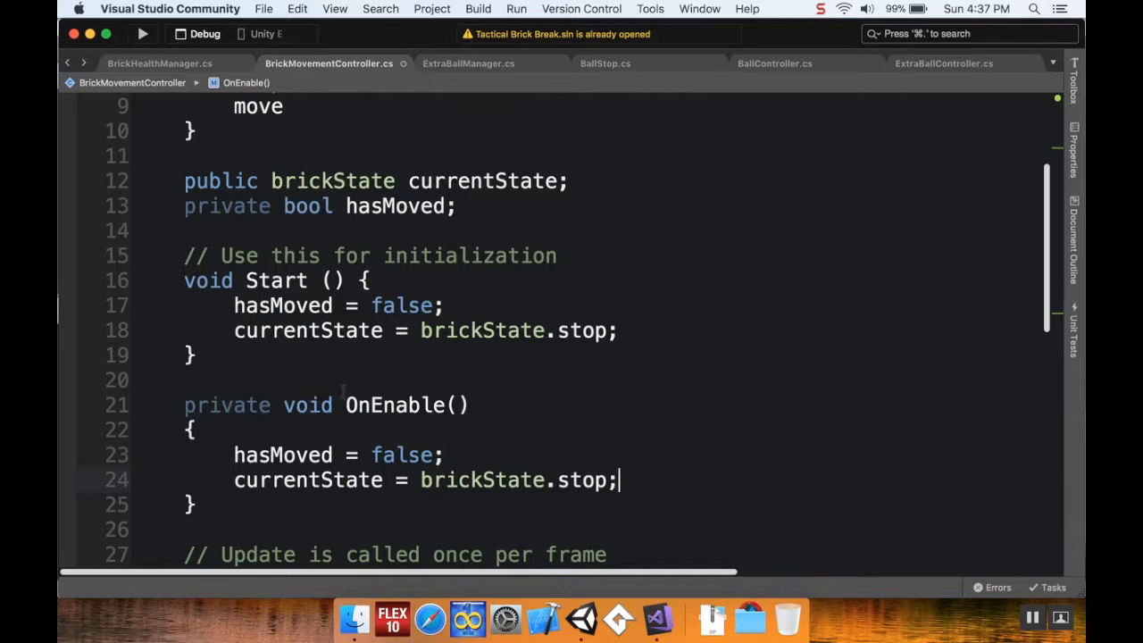
mouse_move(342, 384)
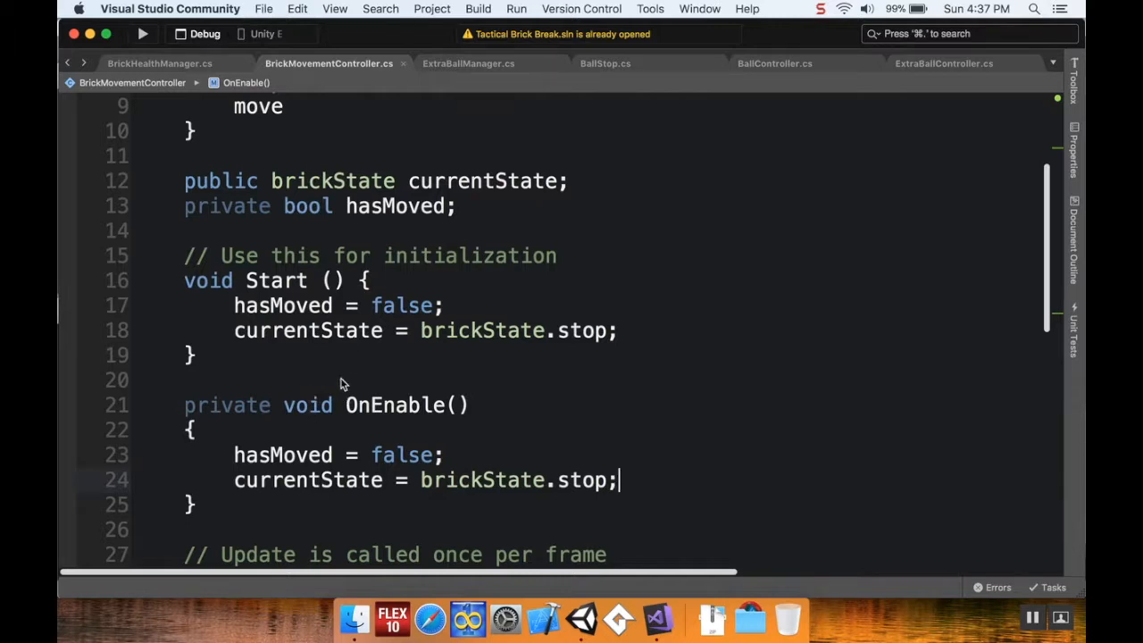
mouse_move(308, 404)
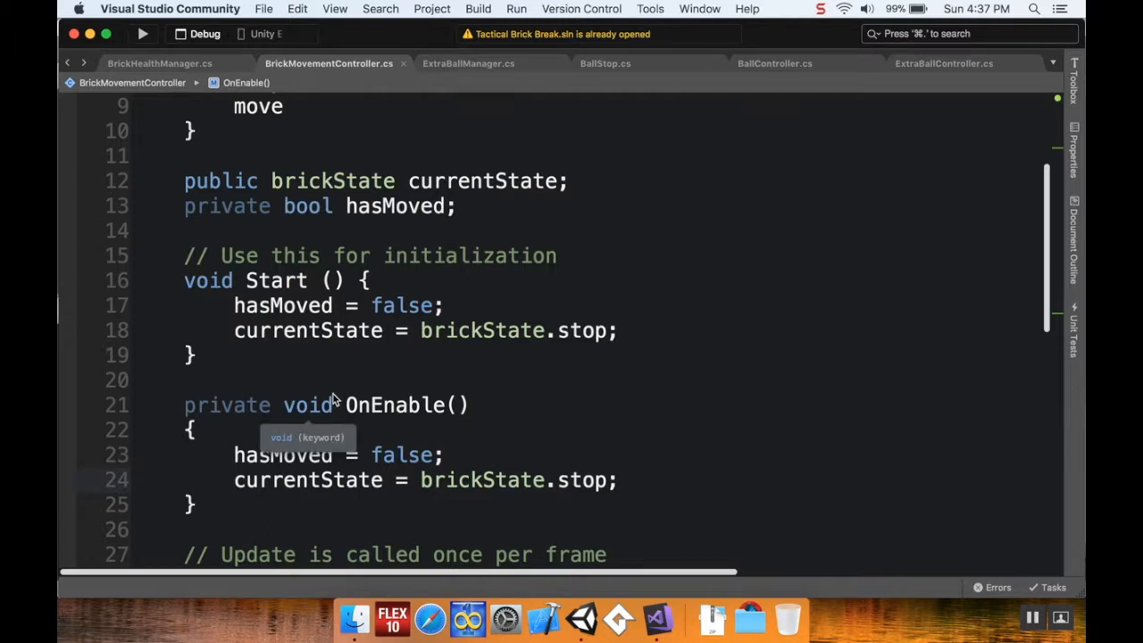
left_click(618, 479)
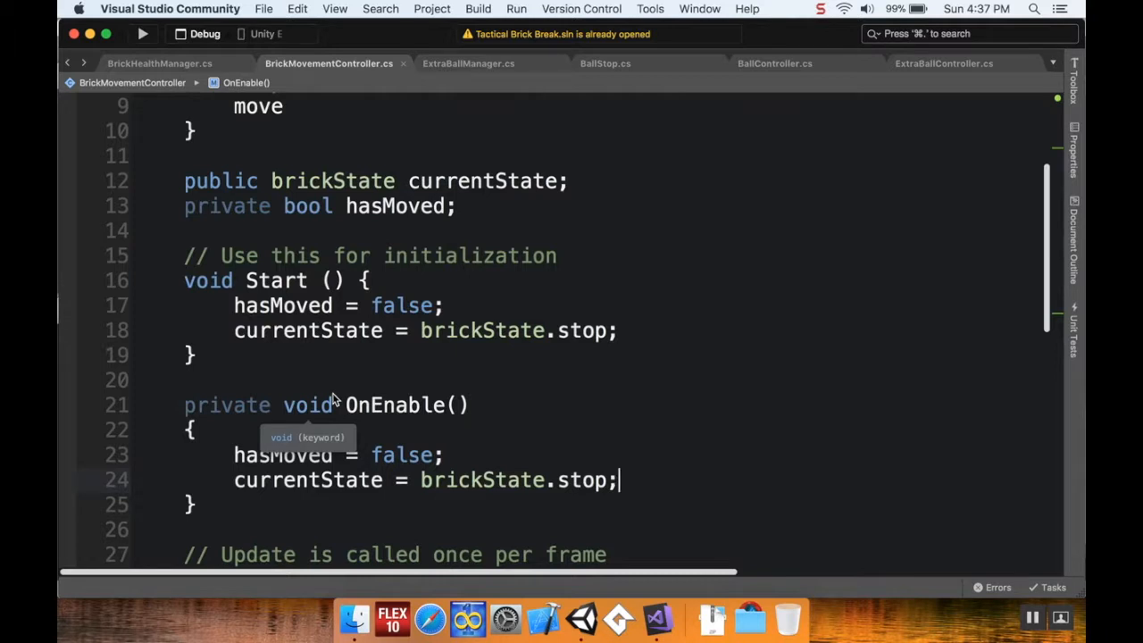
mouse_move(538, 42)
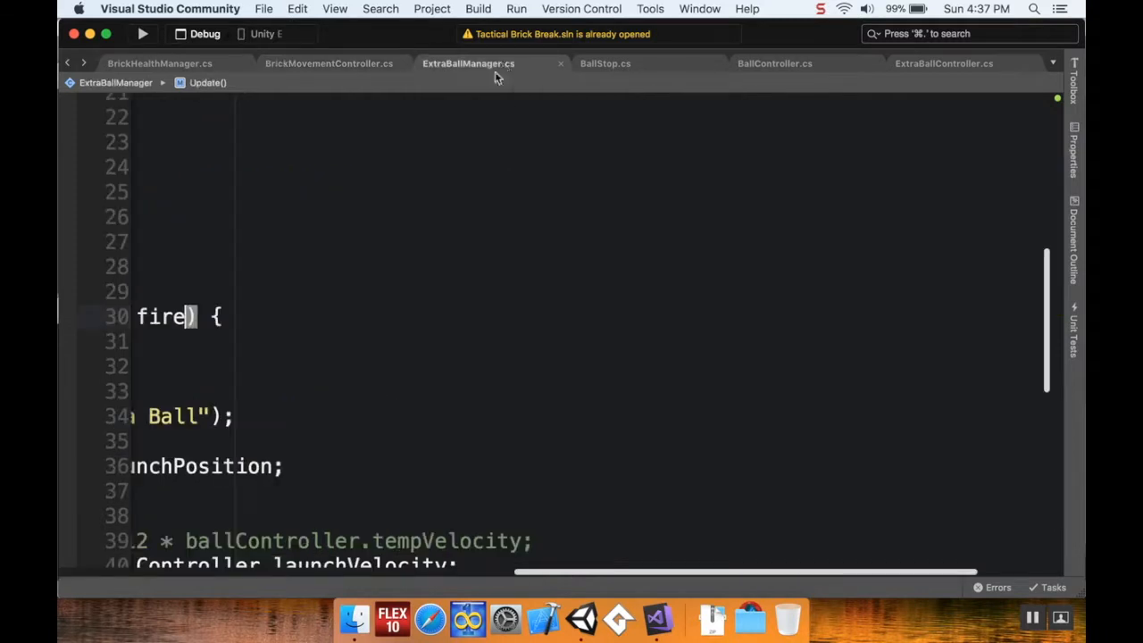
mouse_move(595, 575)
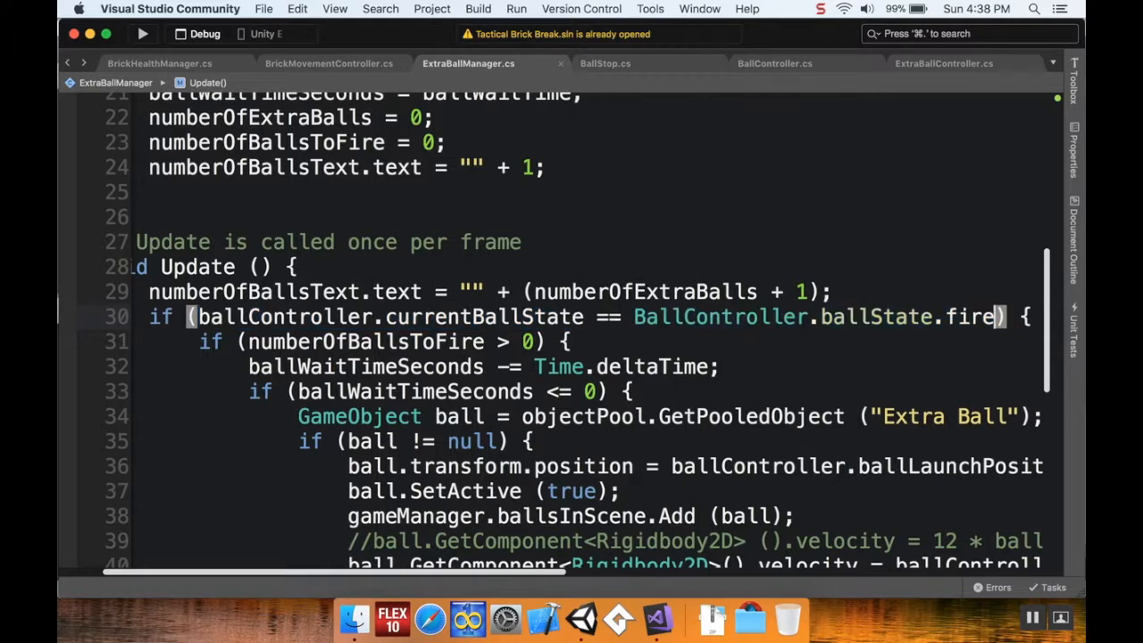
Extend ExtraBallManager's fire condition with || currentBallState == BallController.ballState.wait.
type("||")
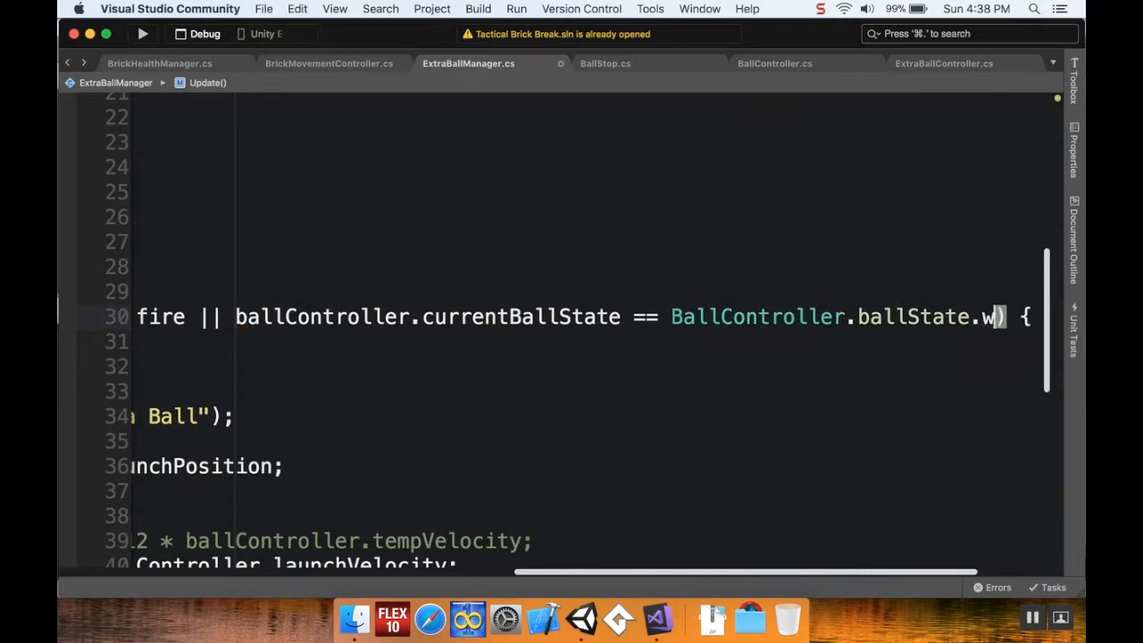
type("ait")
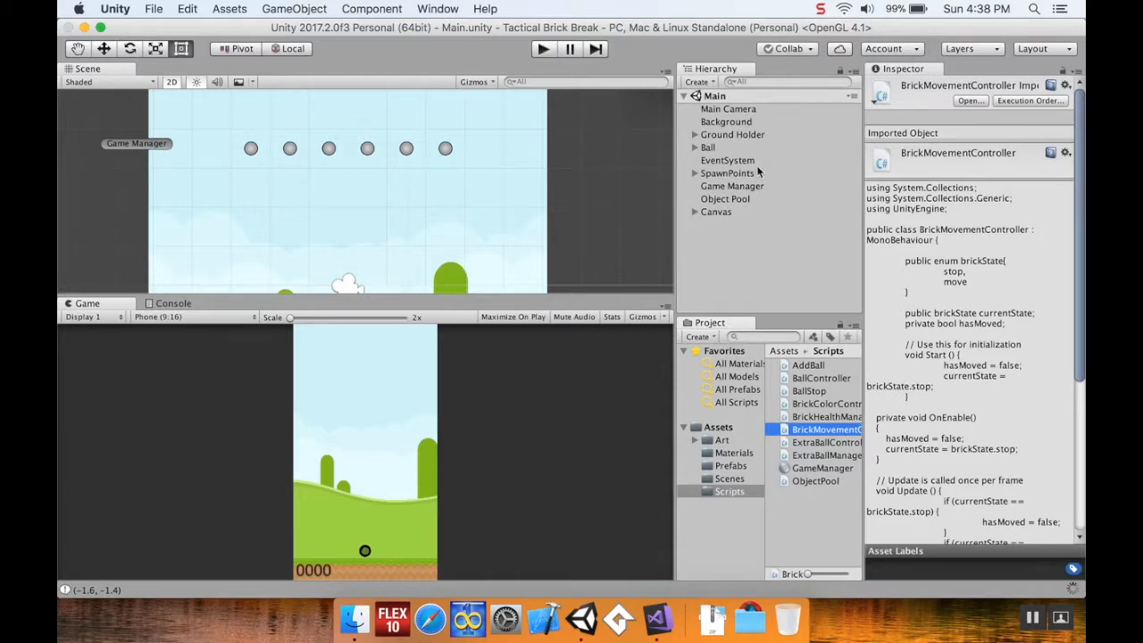
Select Game Manager, enter 40 for Number Of Extra Balls, and start Play.
left_click(731, 185)
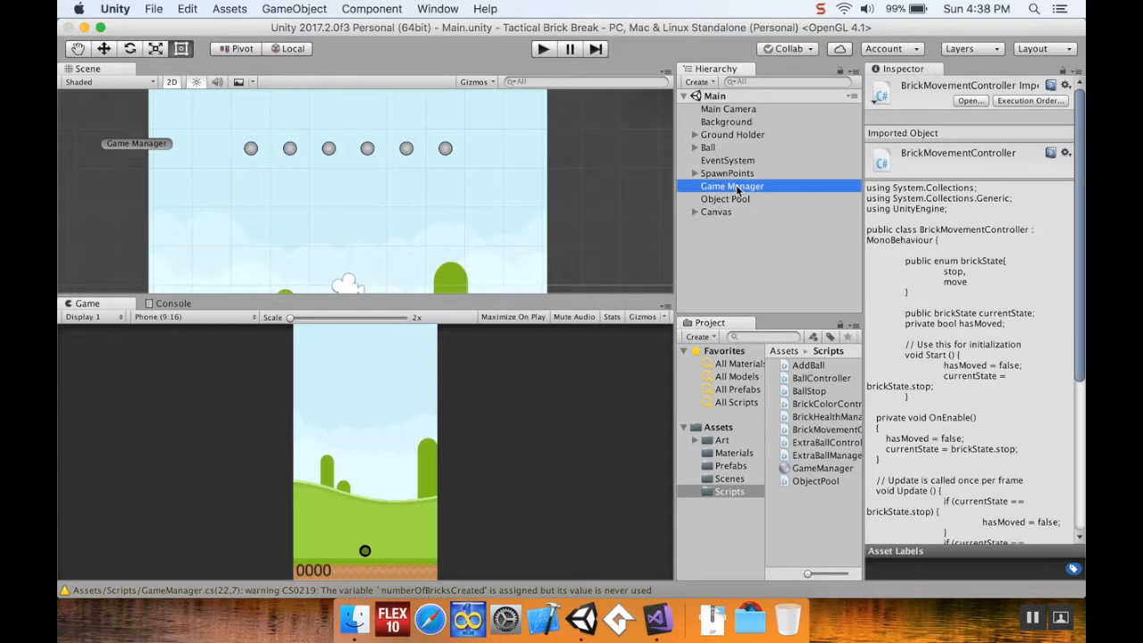
left_click(731, 185)
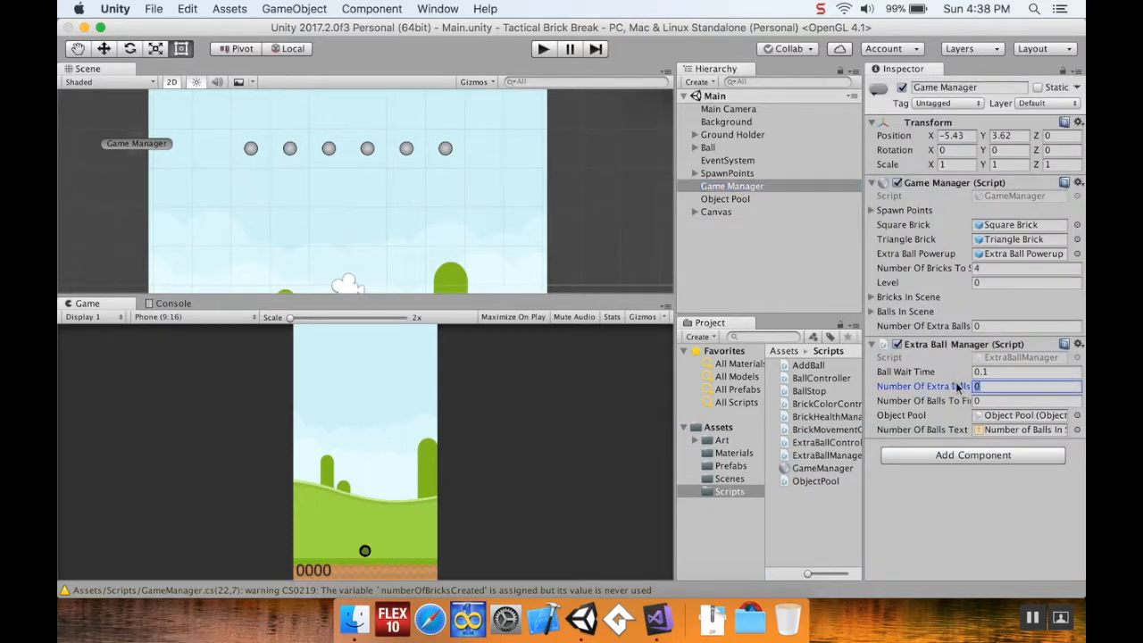
type("40")
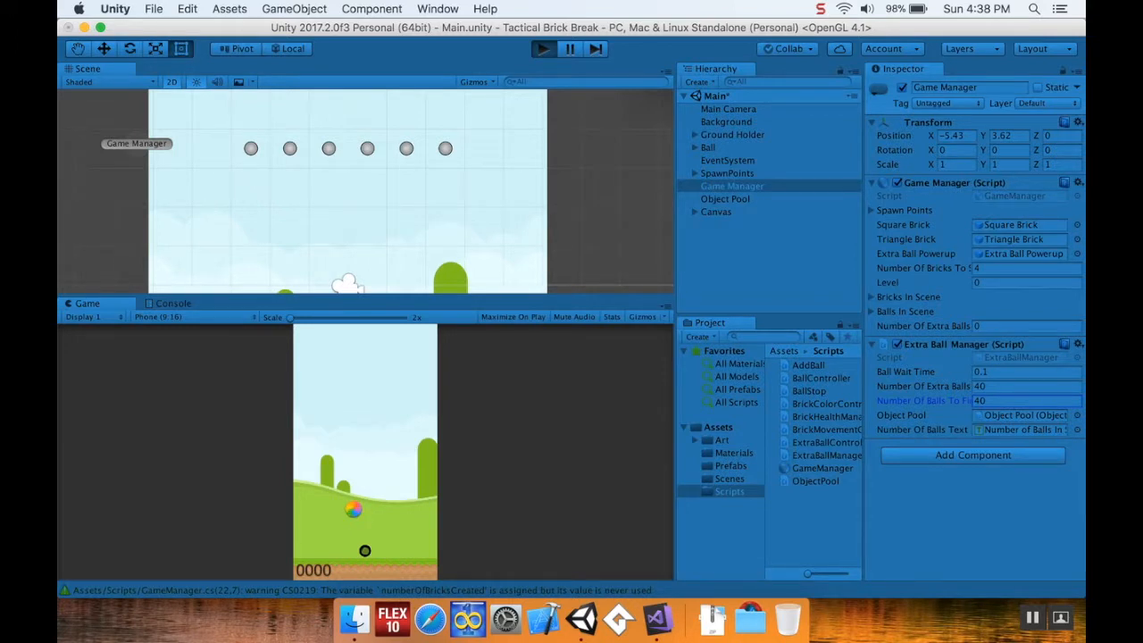
left_click(542, 49)
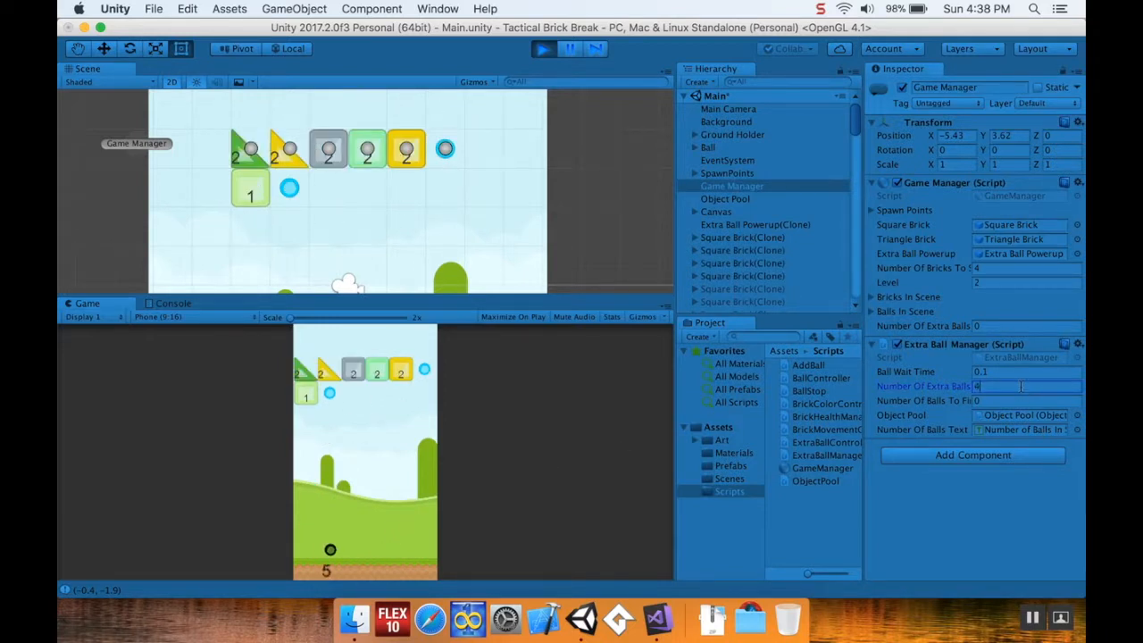
type("40")
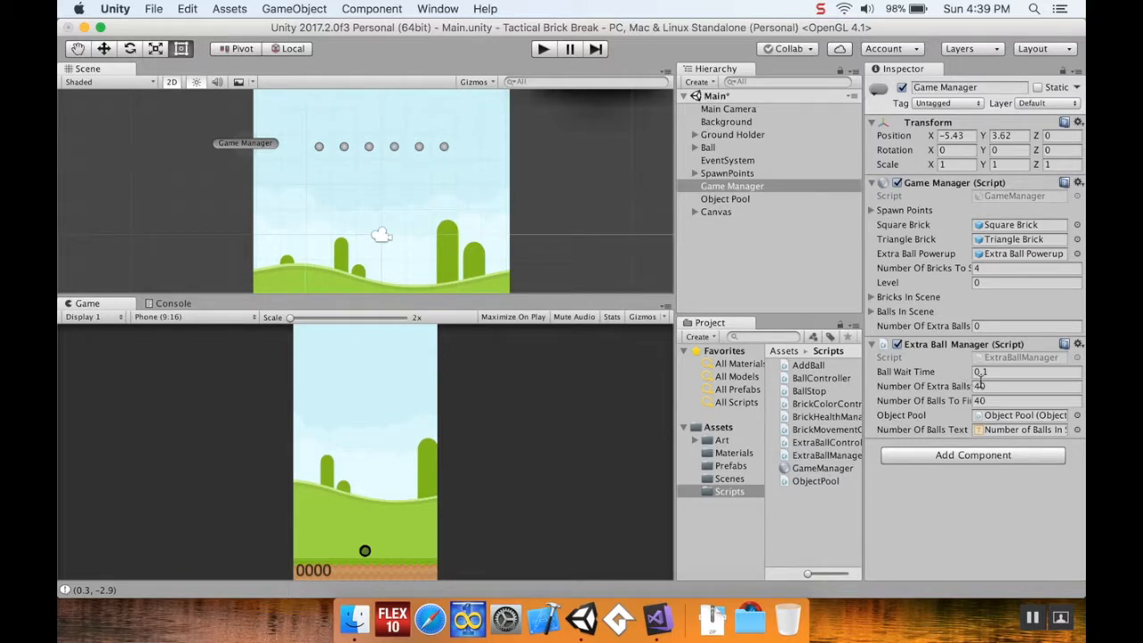
Select the Number Of Extra Balls field, still at 40, for editing.
double_click(1027, 386)
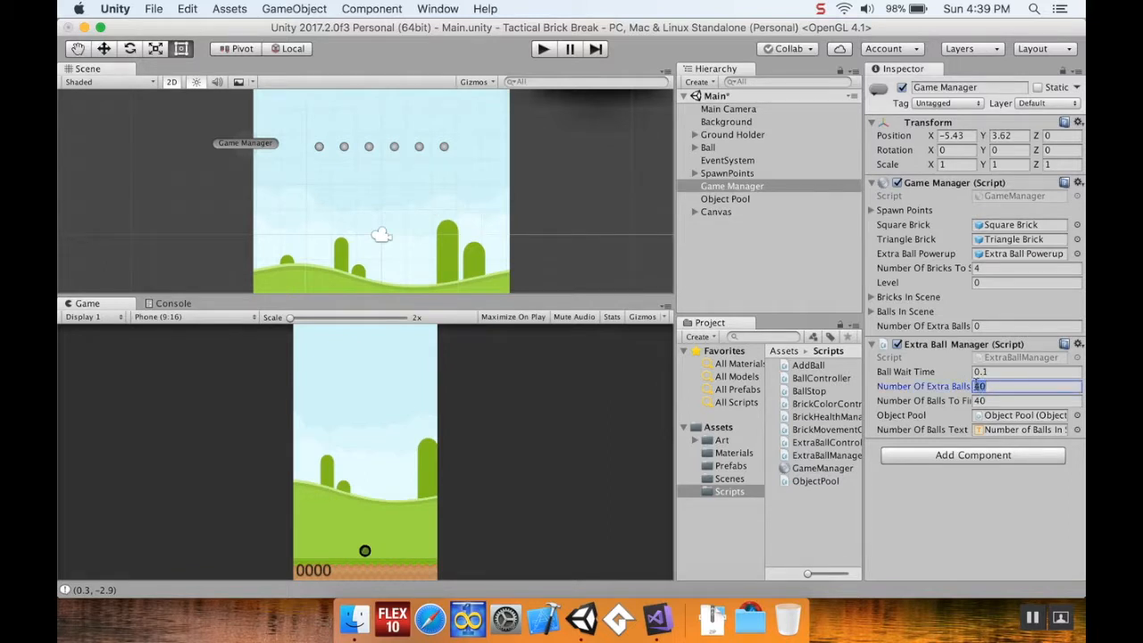